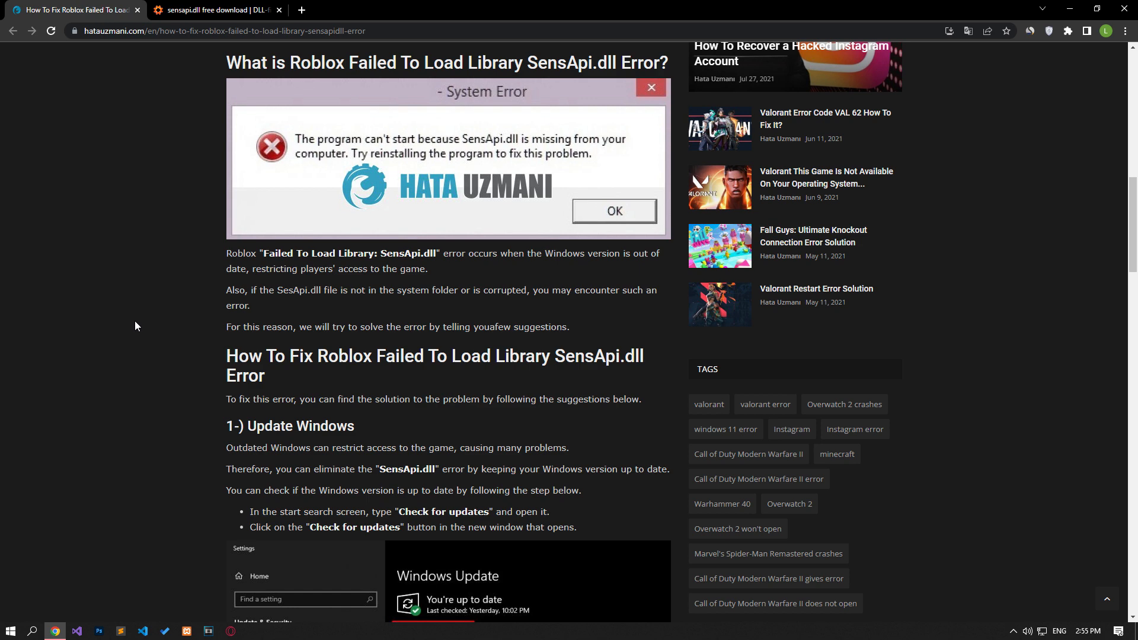
- Scroll the hatauzmani article down to the 2-) Repair Windows Files section with the DISM and sfc commands
scroll("down", 3)
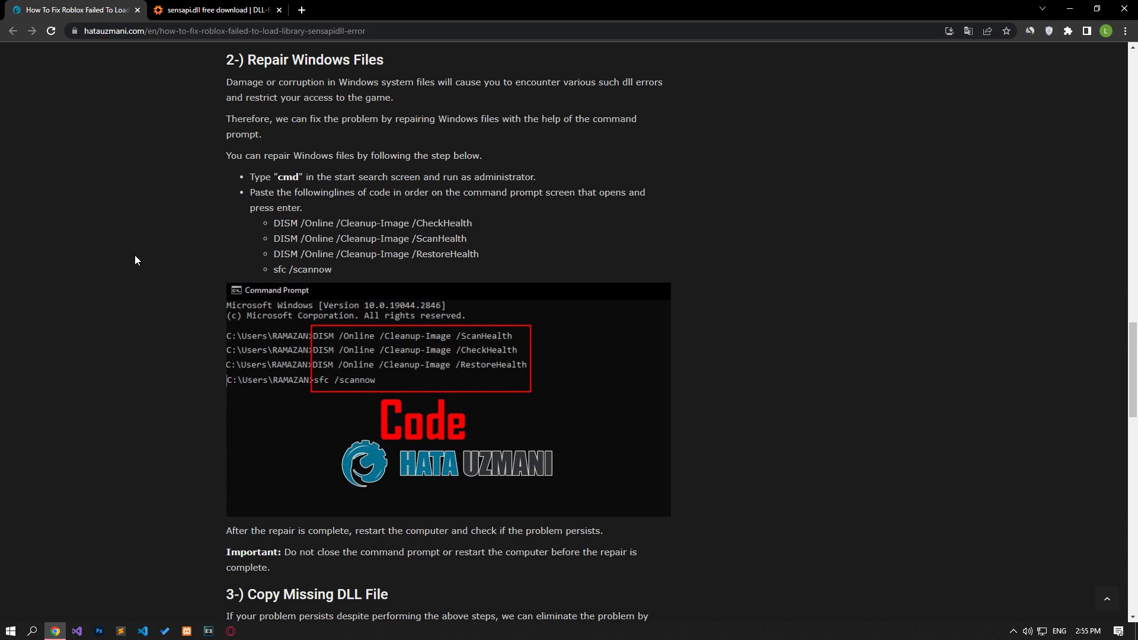
- Launch Command Prompt as administrator from Start search (cmd) and focus its window
type("cmd")
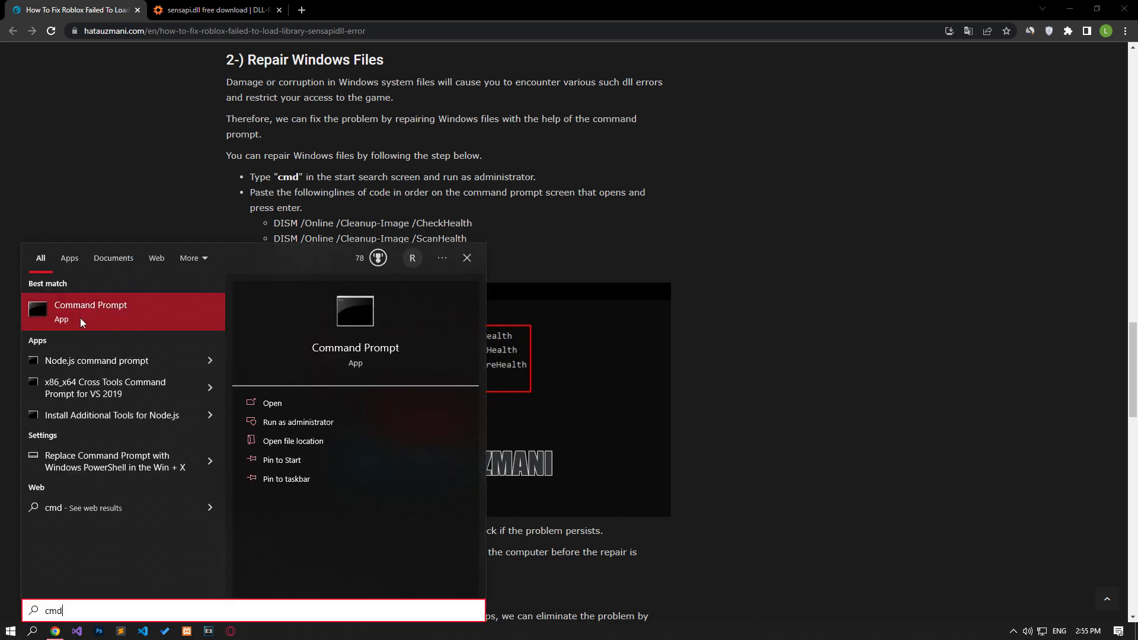
right_click(90, 312)
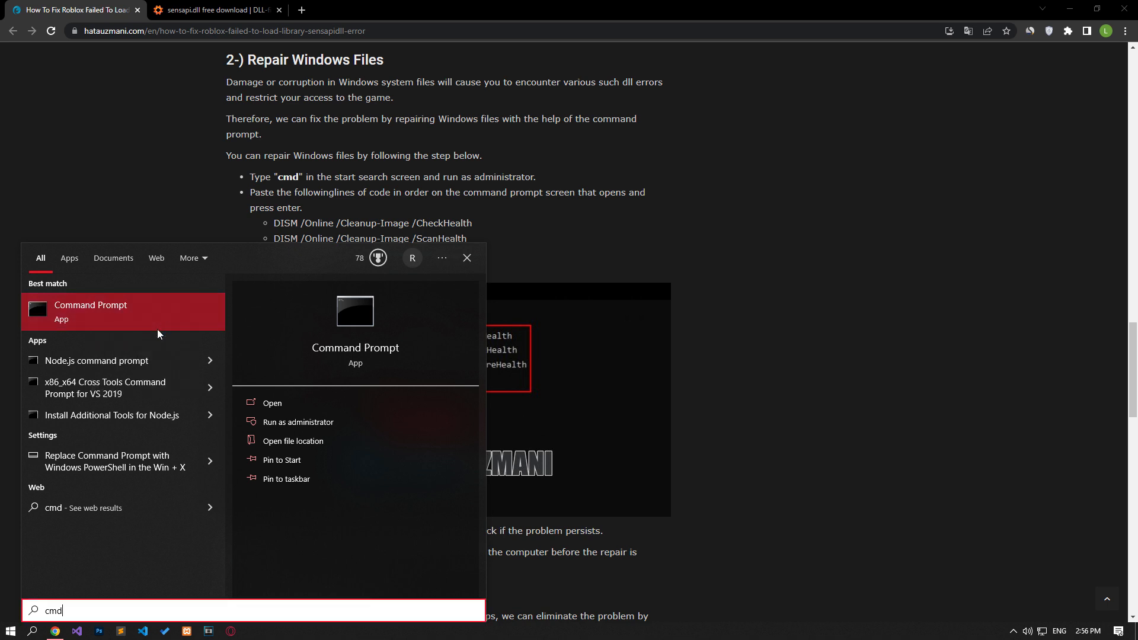
left_click(299, 422)
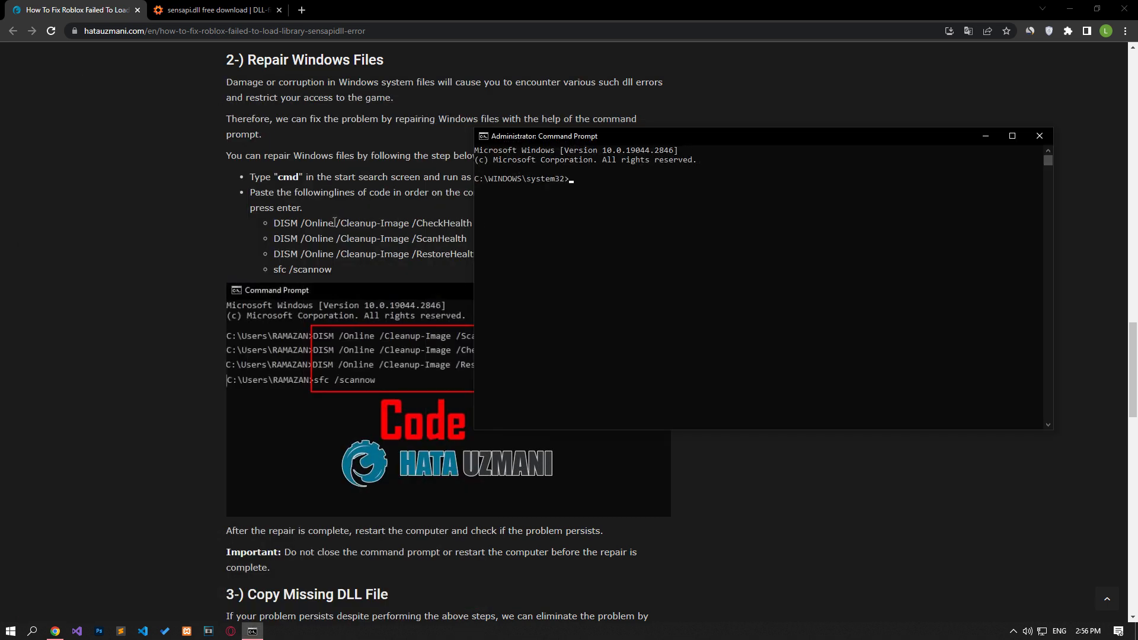
left_click(1038, 136)
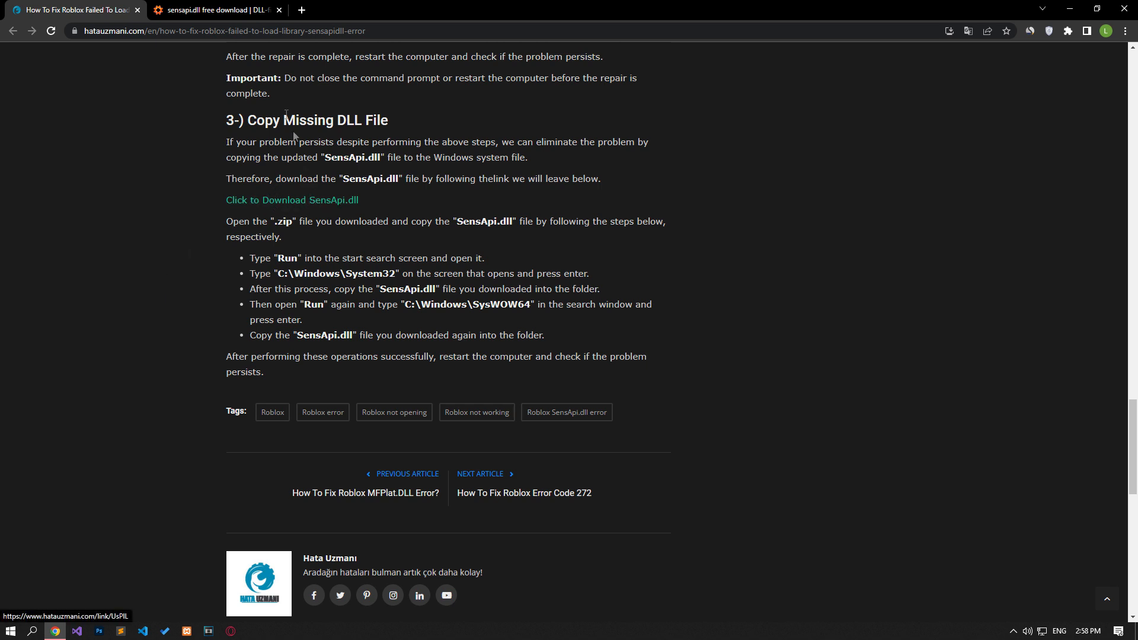
- Start the 32-bit sensapi.dll zip download from the dll-files page
left_click(214, 10)
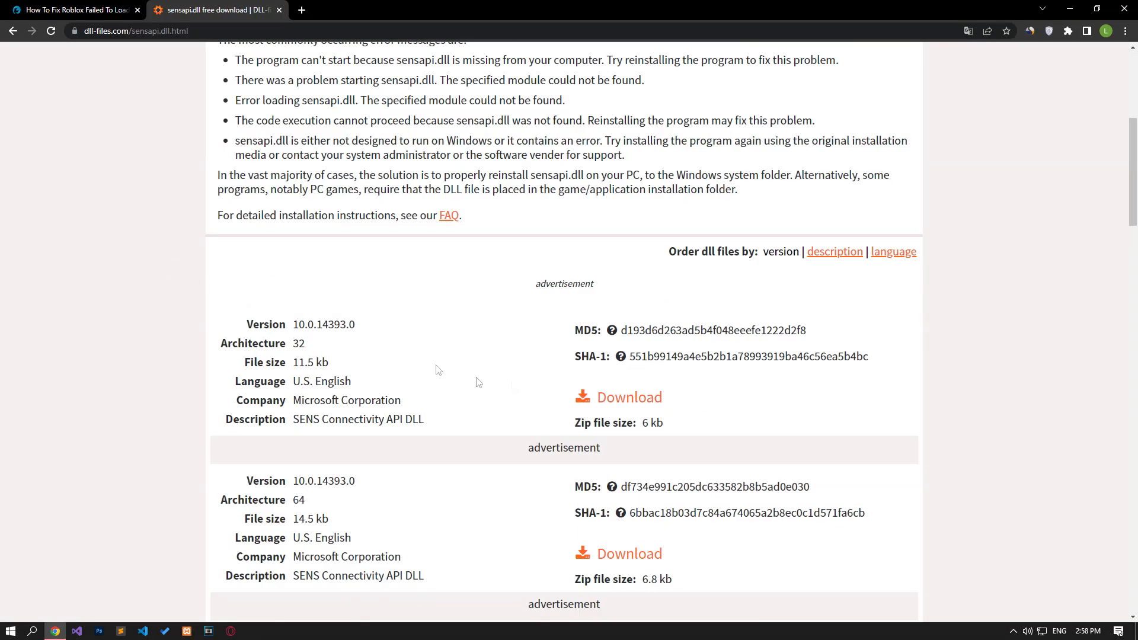
left_click(628, 398)
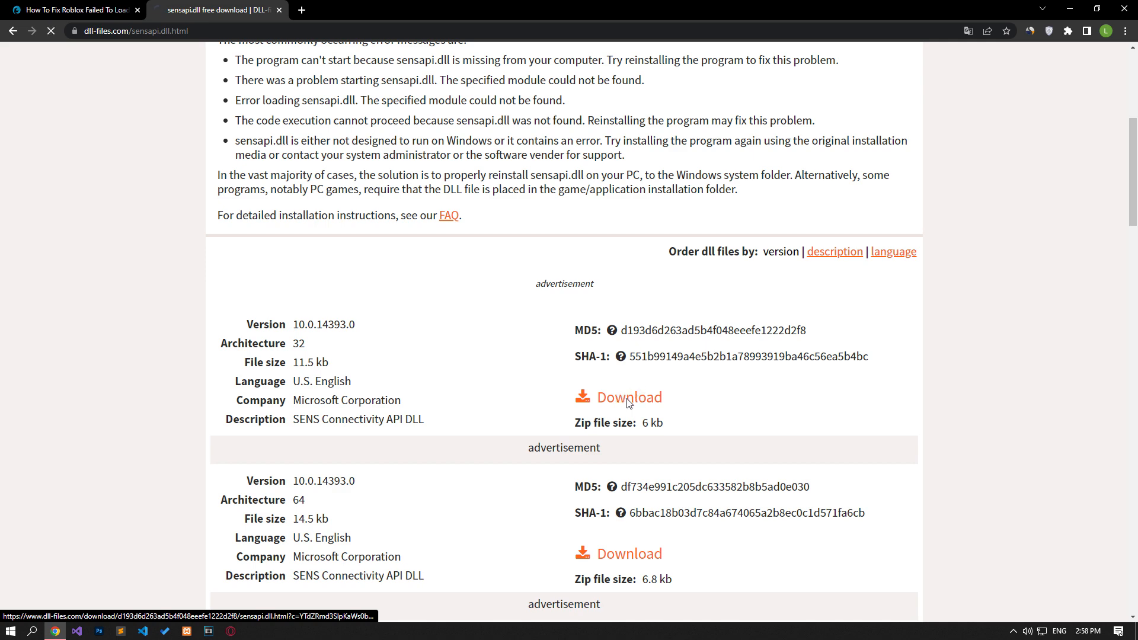
left_click(627, 397)
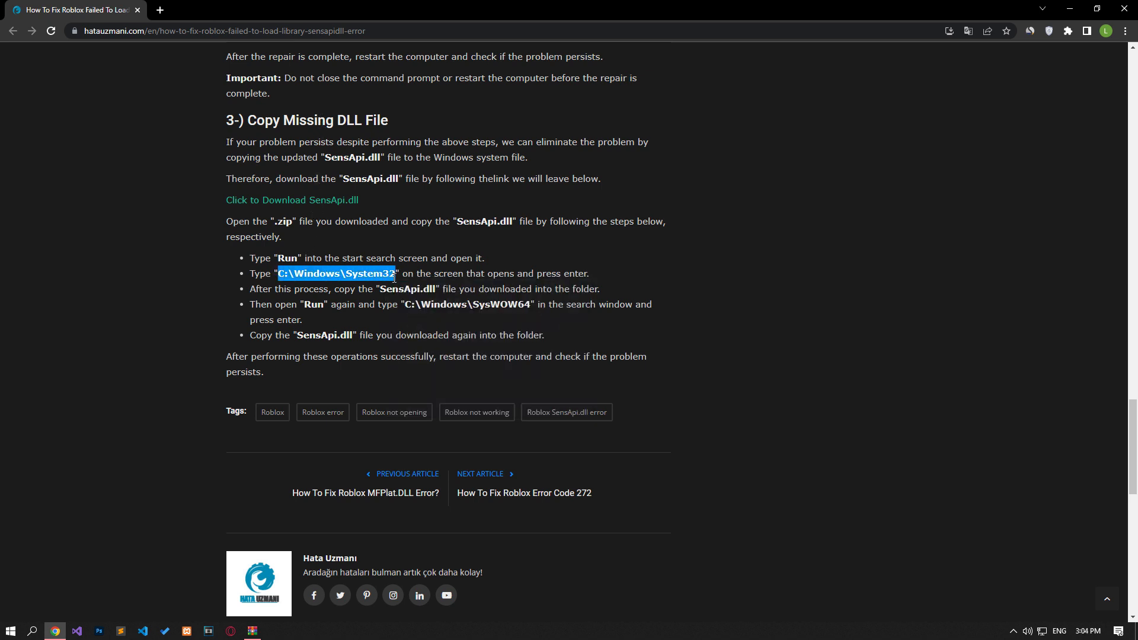
- Move SensApi.dll into C:\Windows\System32, replacing the existing file with administrator permission
left_click(10, 630)
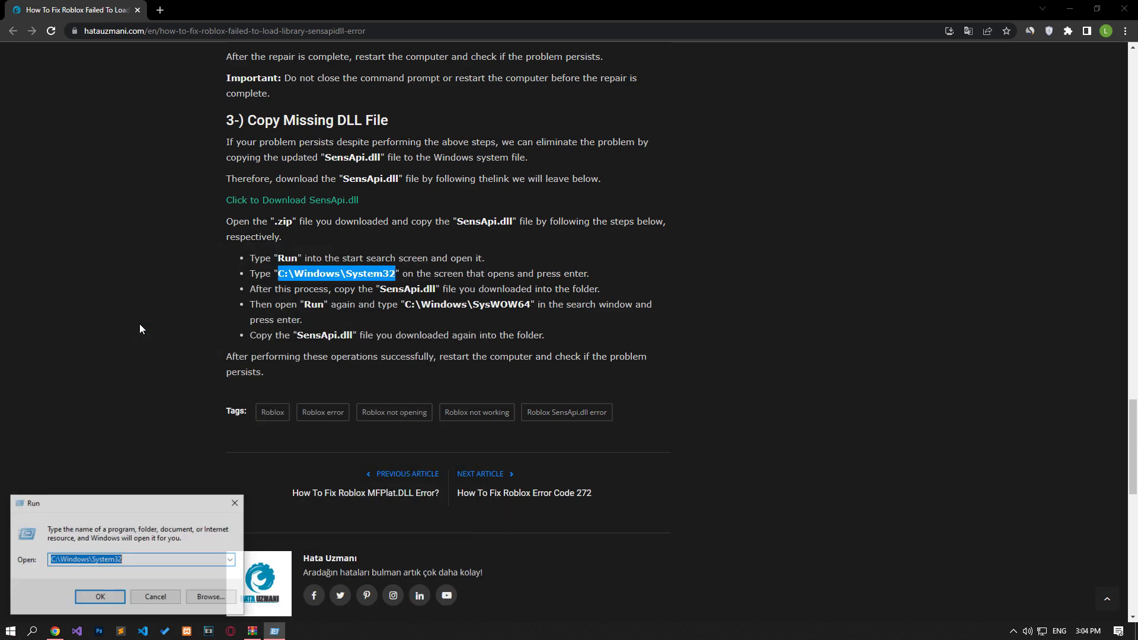
right_click(137, 559)
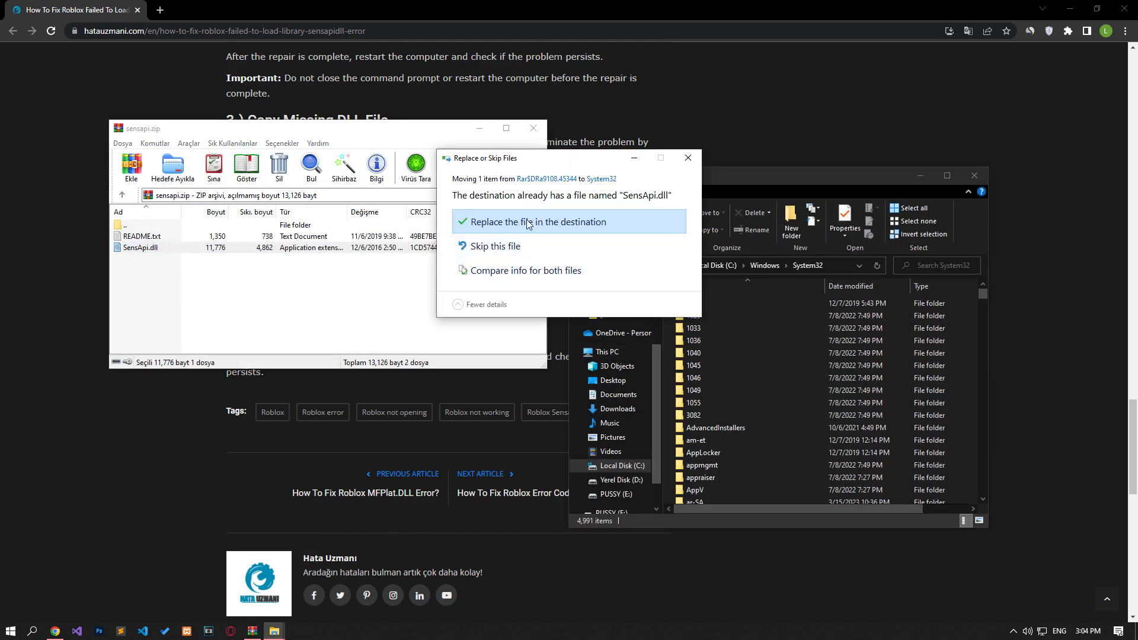
left_click(539, 222)
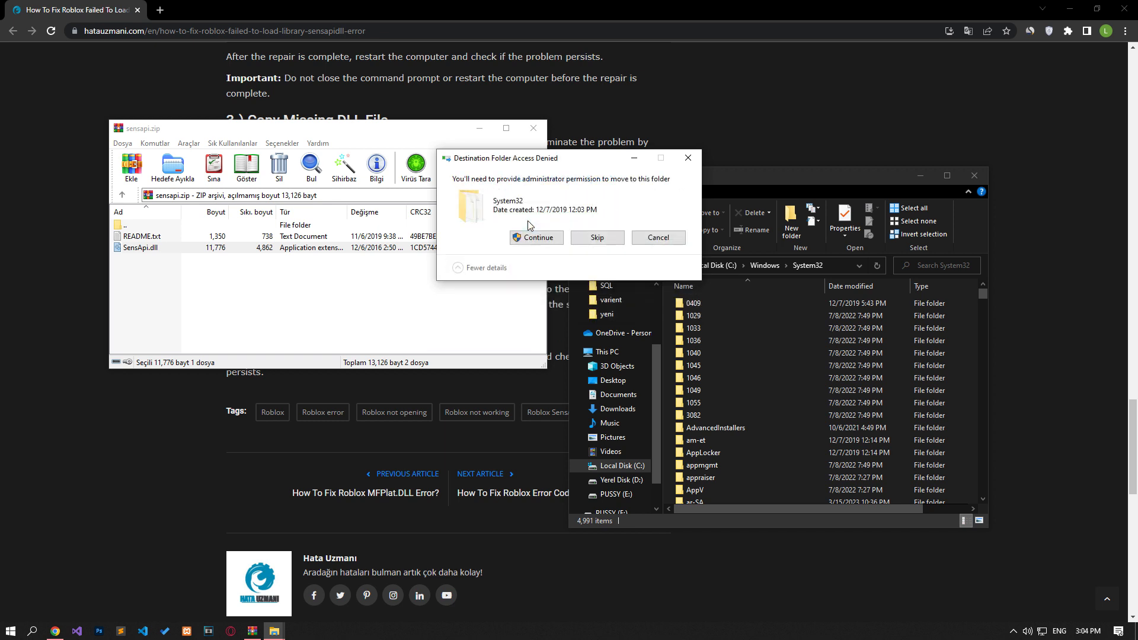
left_click(536, 237)
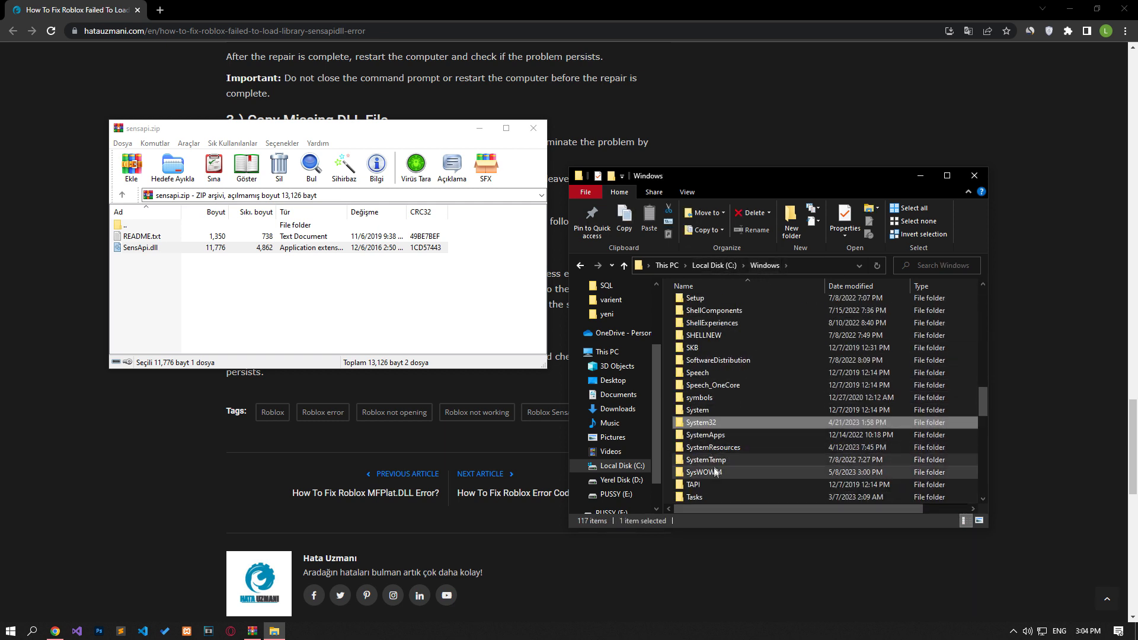
- Attempt the same copy into SysWOW64 and cancel when the move is blocked
double_click(704, 472)
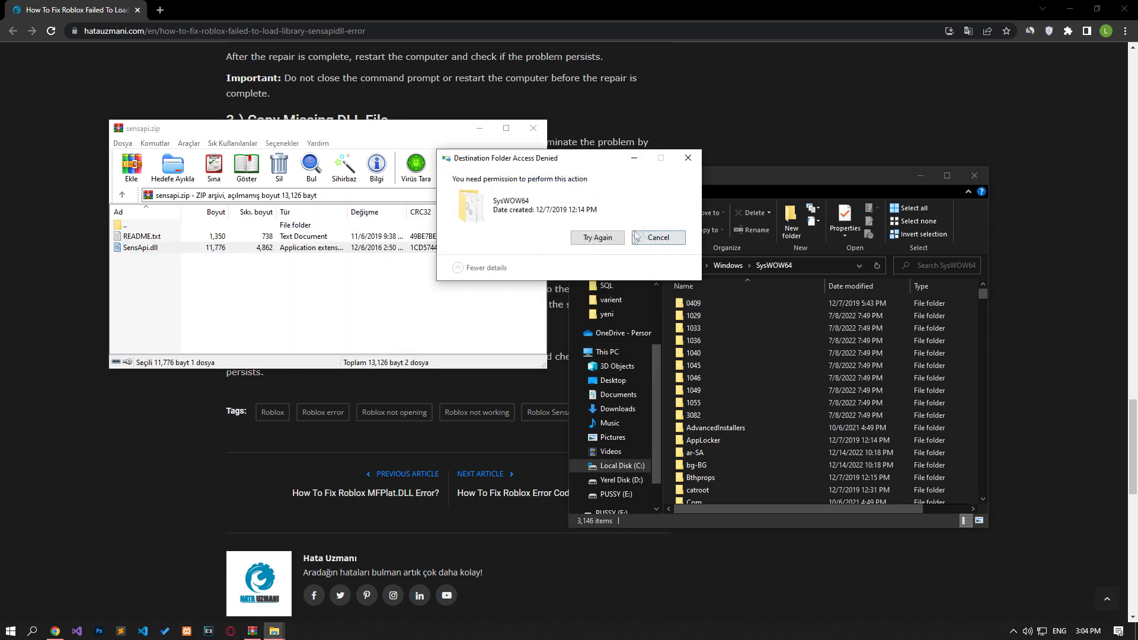
left_click(656, 237)
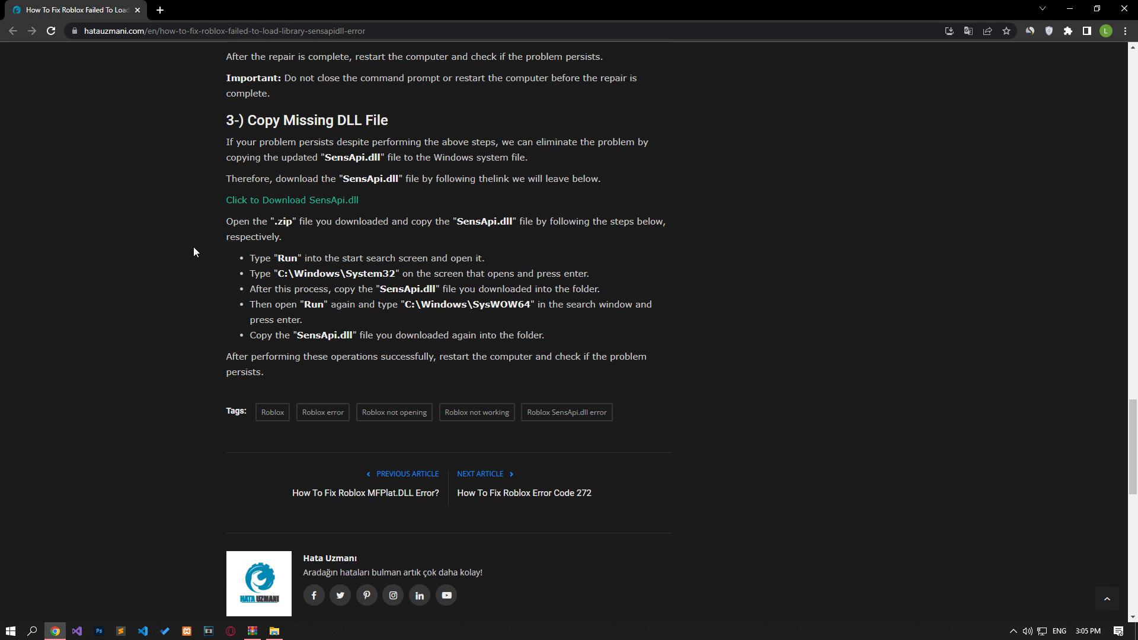
- Locate the Roblox Player install folder via the shortcut's Open file location to place SensApi.dll there
left_click(275, 631)
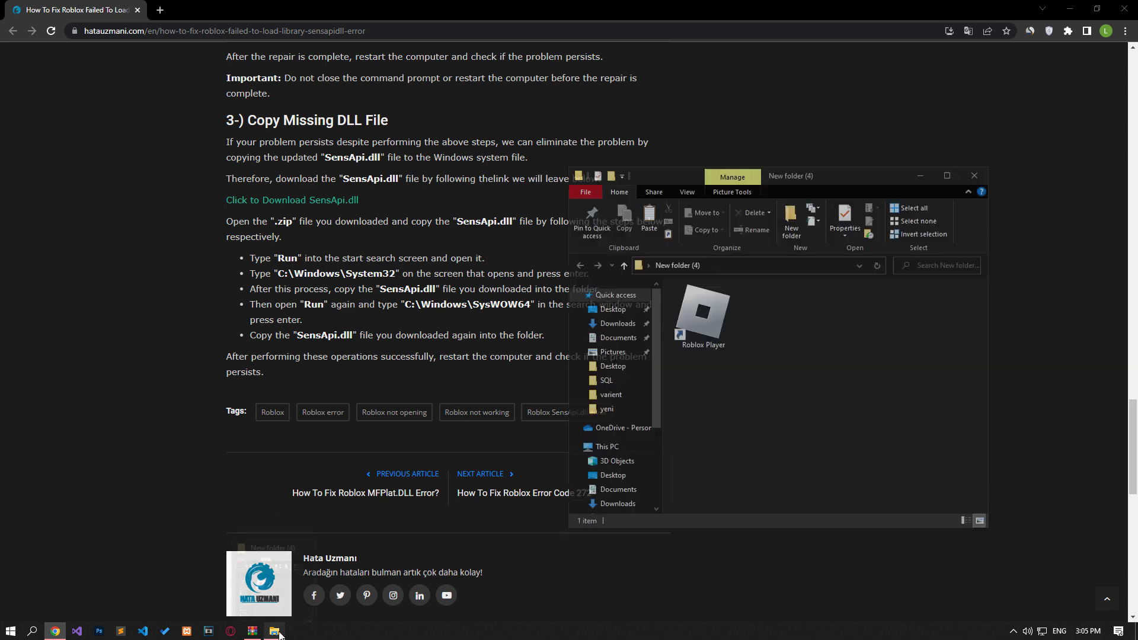
right_click(701, 319)
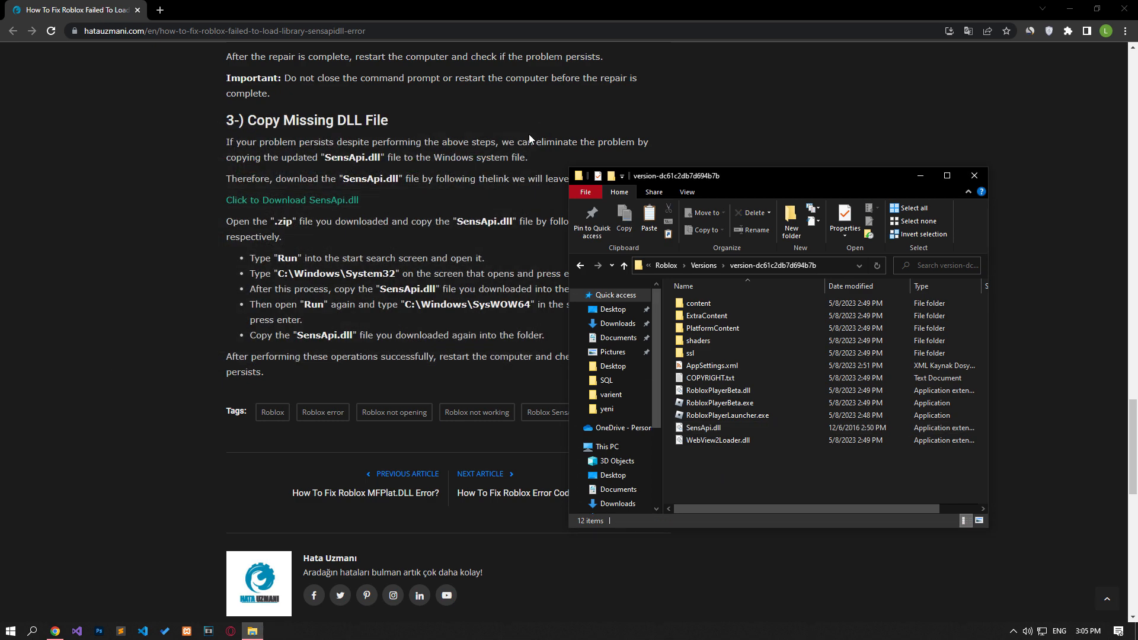
mouse_move(470, 157)
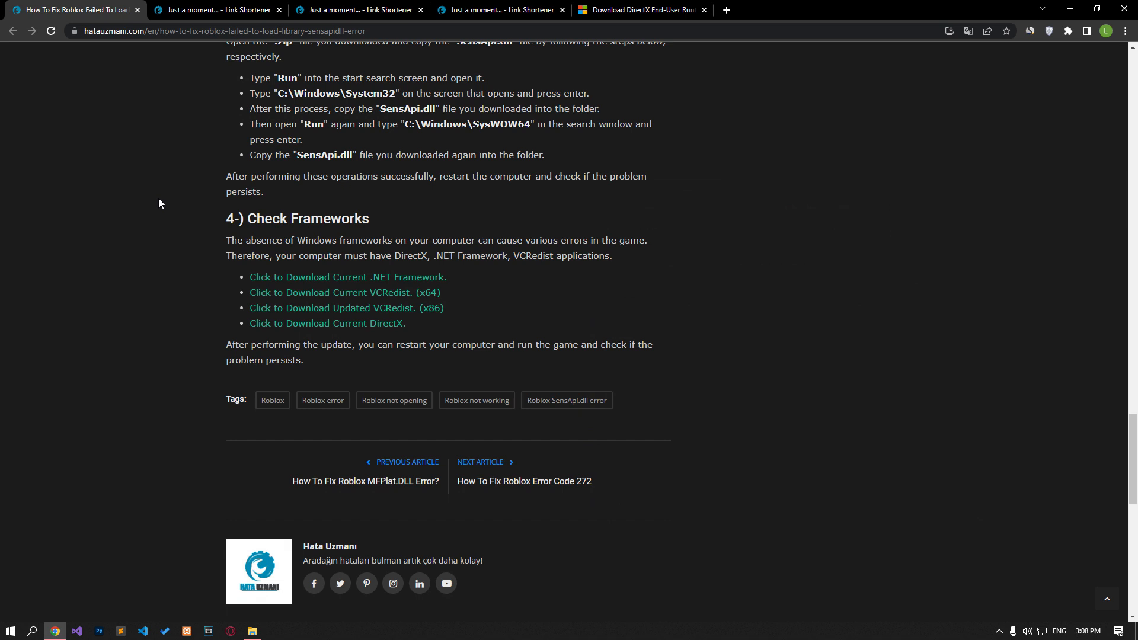
mouse_move(216, 315)
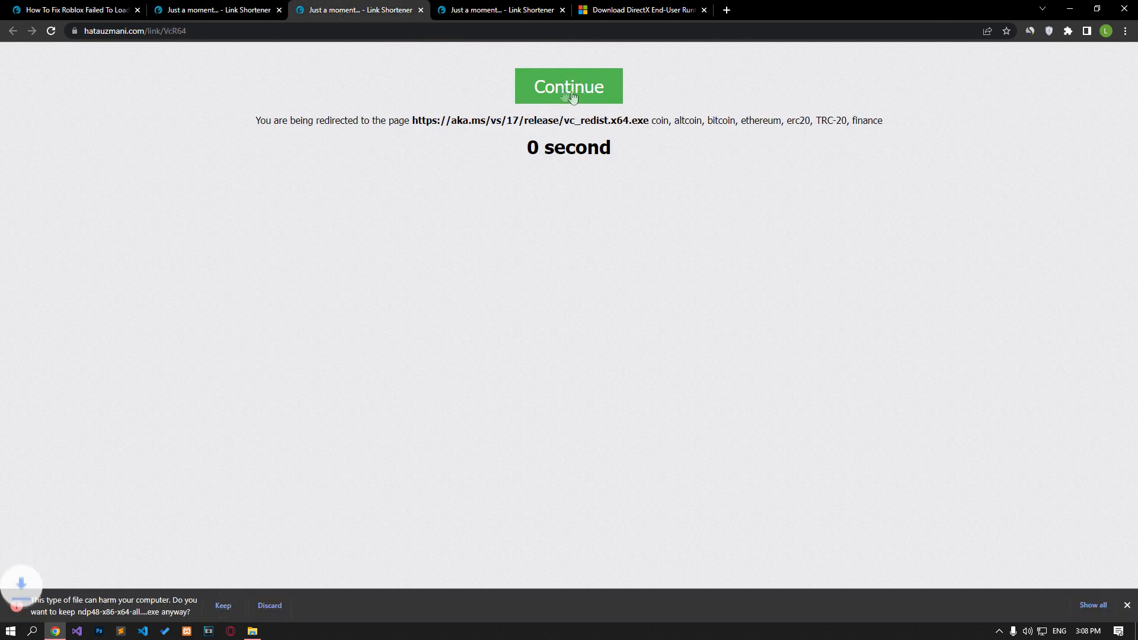
- Continue to the x64 VC++ redistributable download and start the DirectX End-User Runtime web installer
left_click(568, 86)
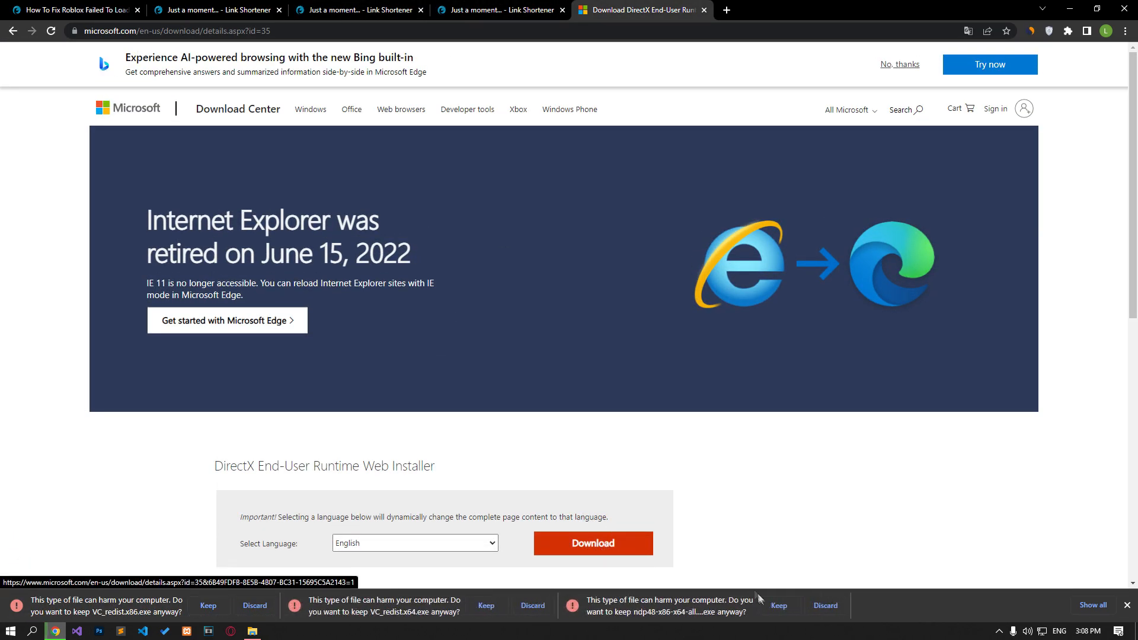
left_click(593, 543)
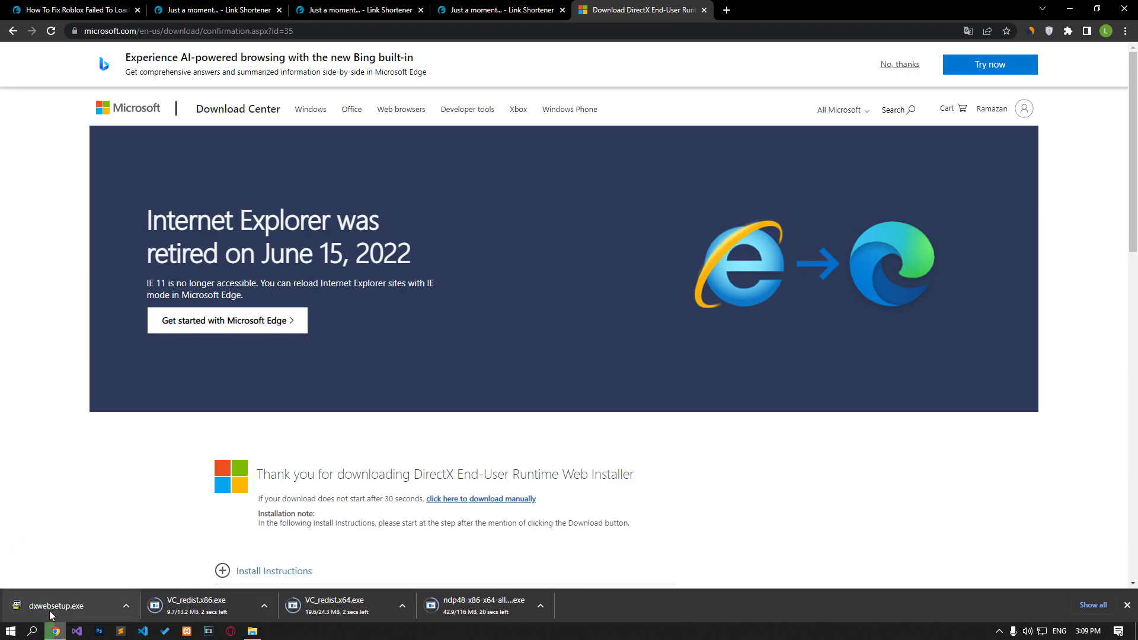
left_click(55, 606)
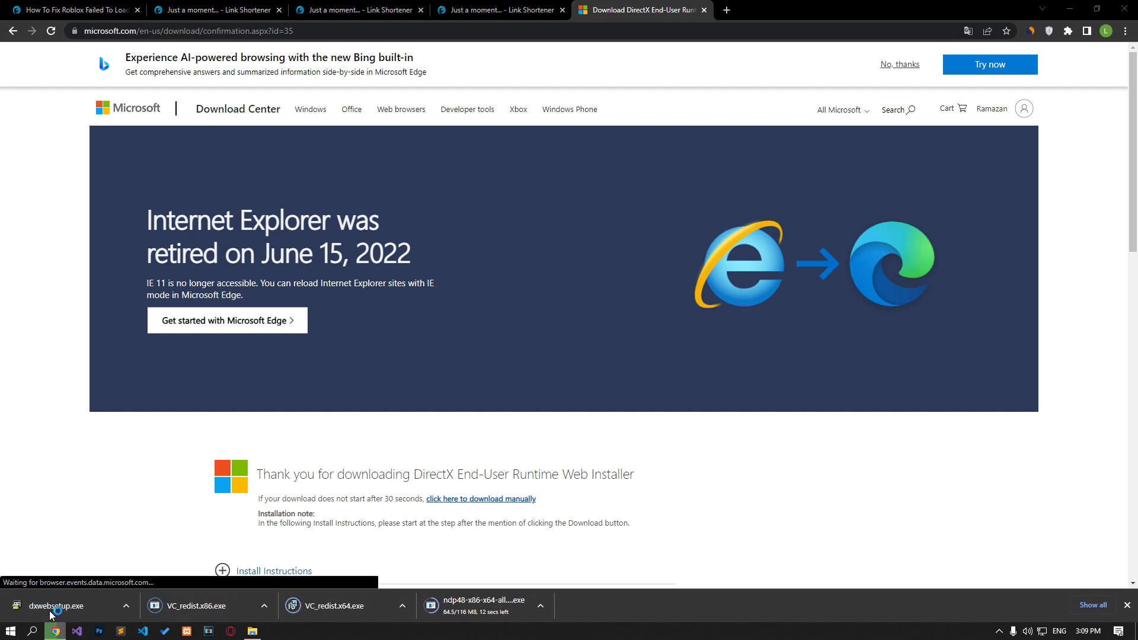
- Complete DirectX web setup, accepting the license and skipping the Bing Bar offer
left_click(50, 606)
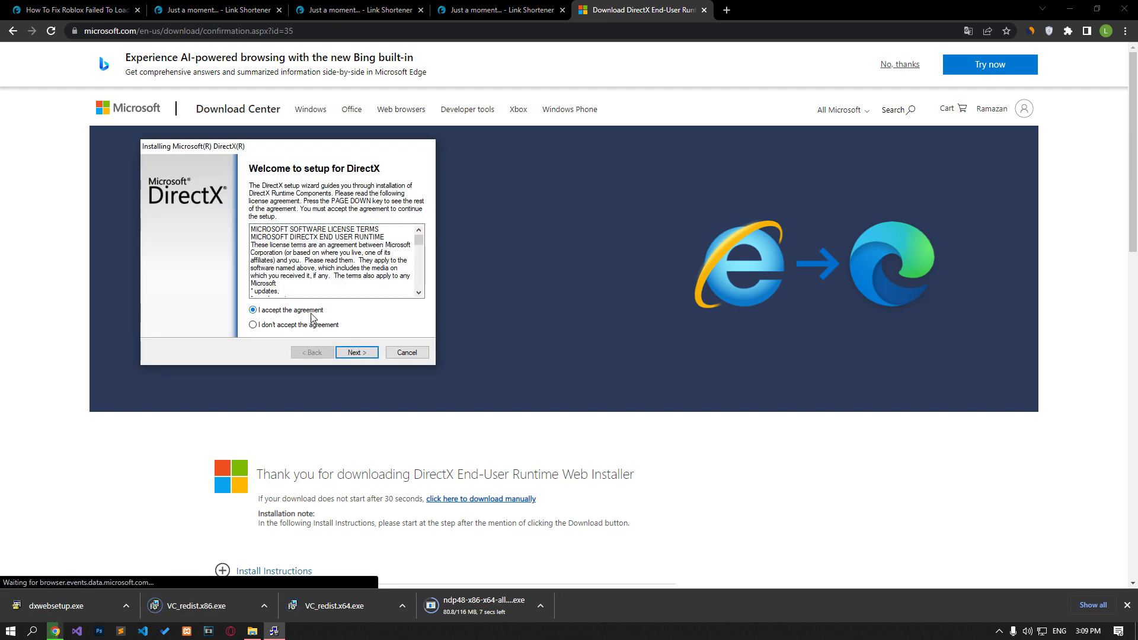
left_click(357, 352)
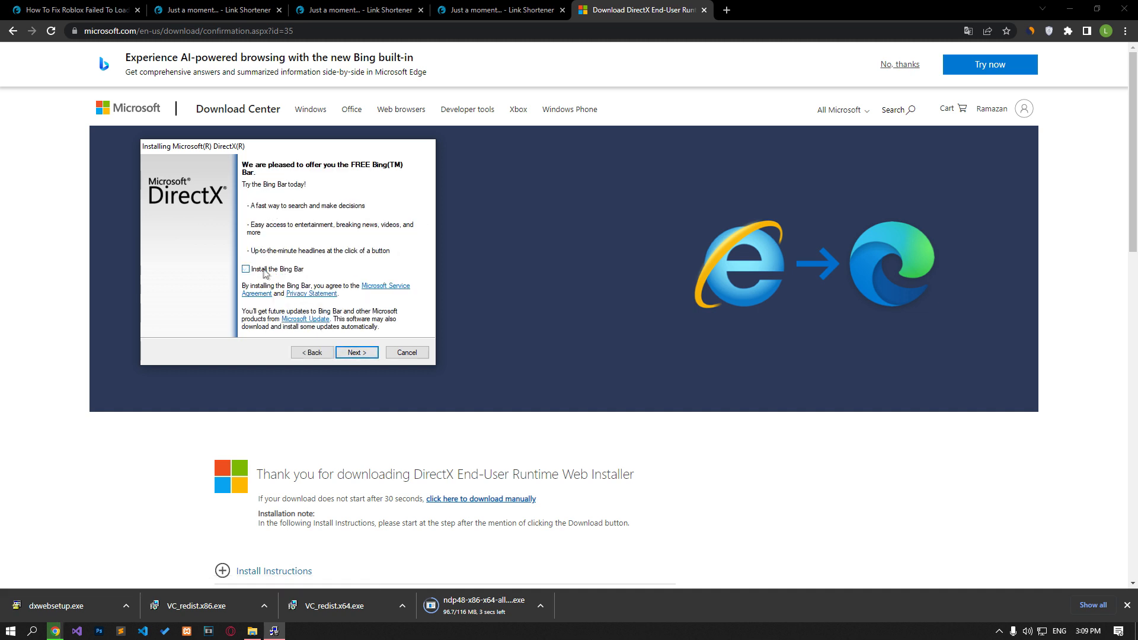
left_click(357, 352)
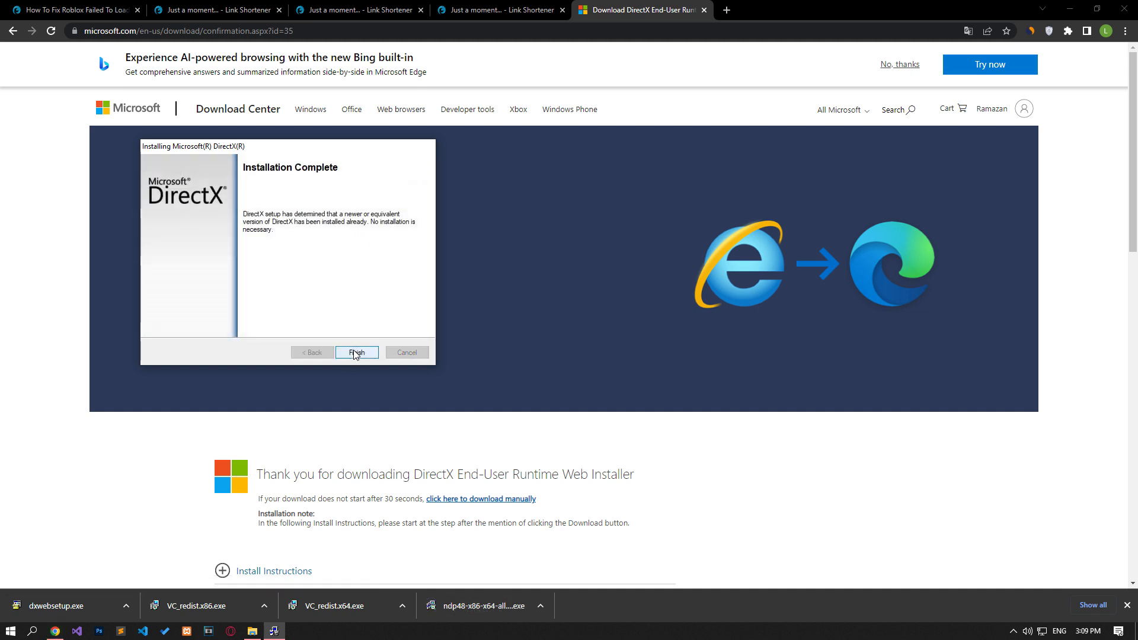
left_click(357, 352)
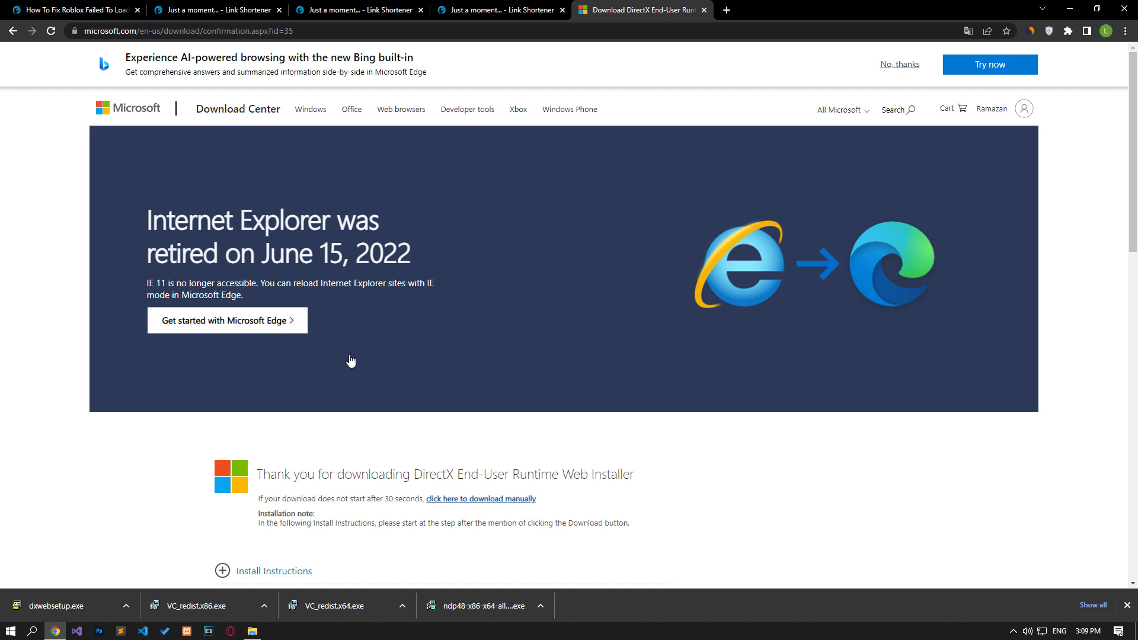
- Install the Visual C++ 2015-2022 x86 redistributable and repair the x64 one, closing both after success
left_click(200, 606)
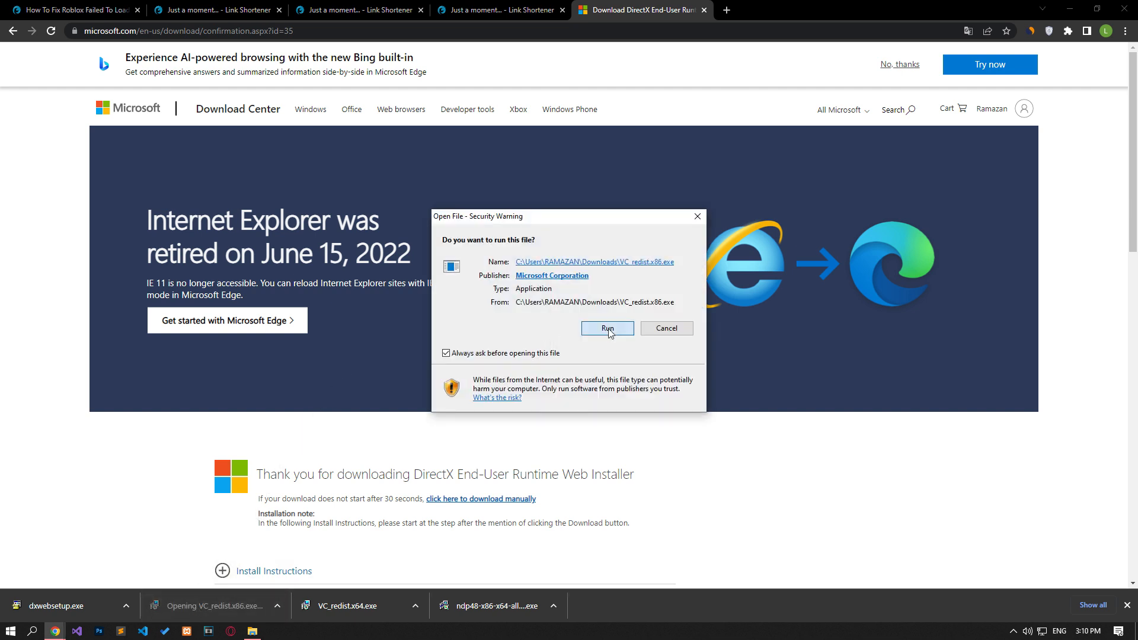
left_click(607, 329)
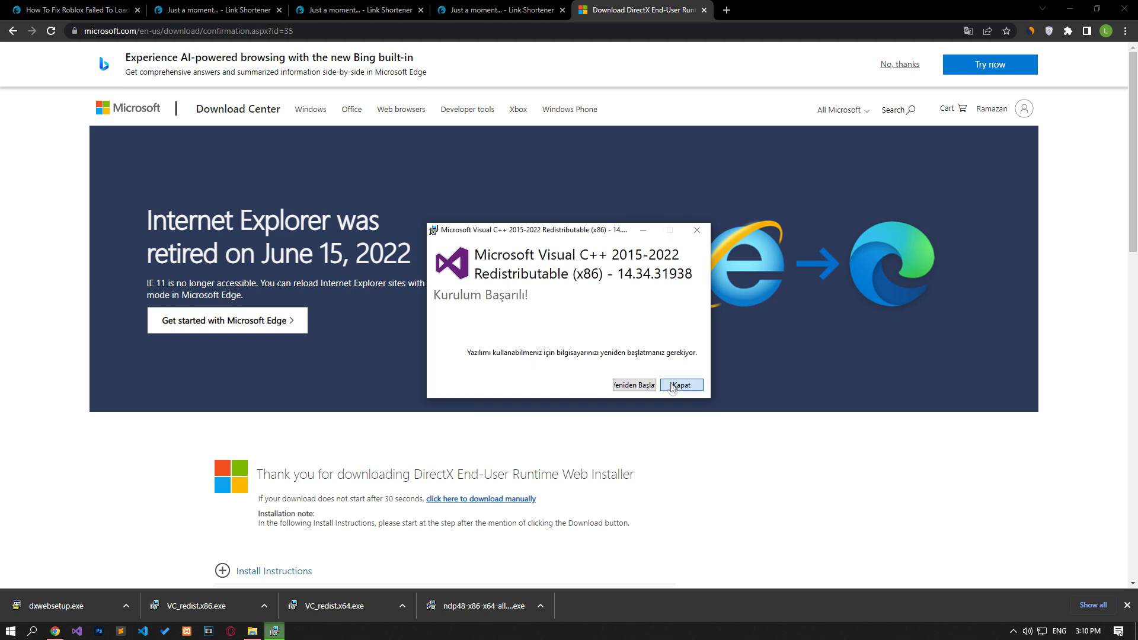
left_click(680, 384)
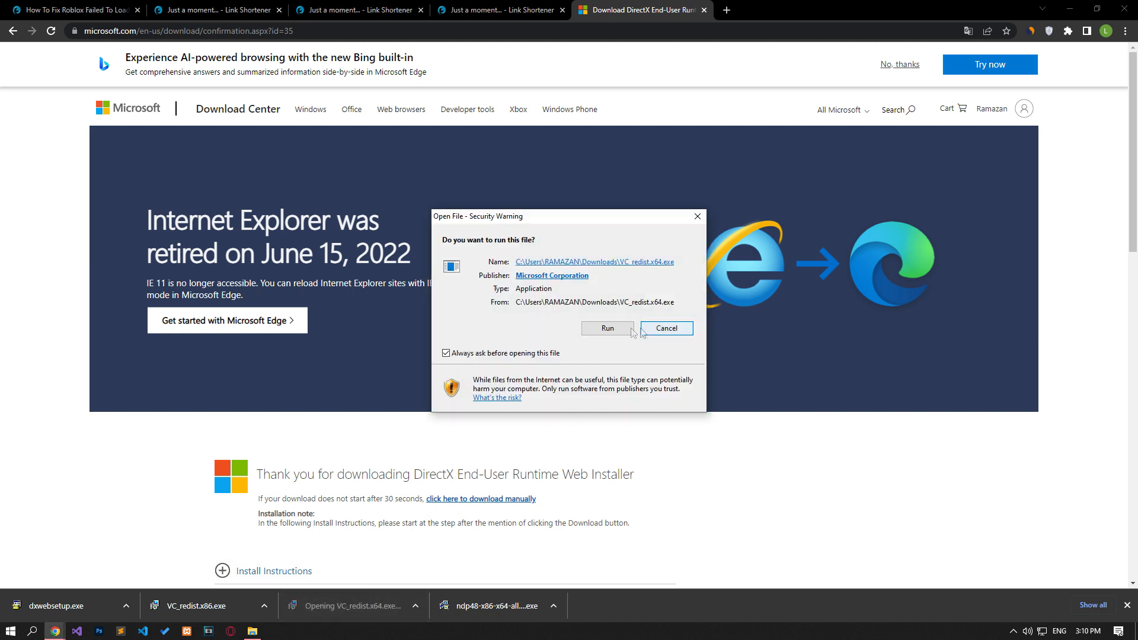
left_click(607, 329)
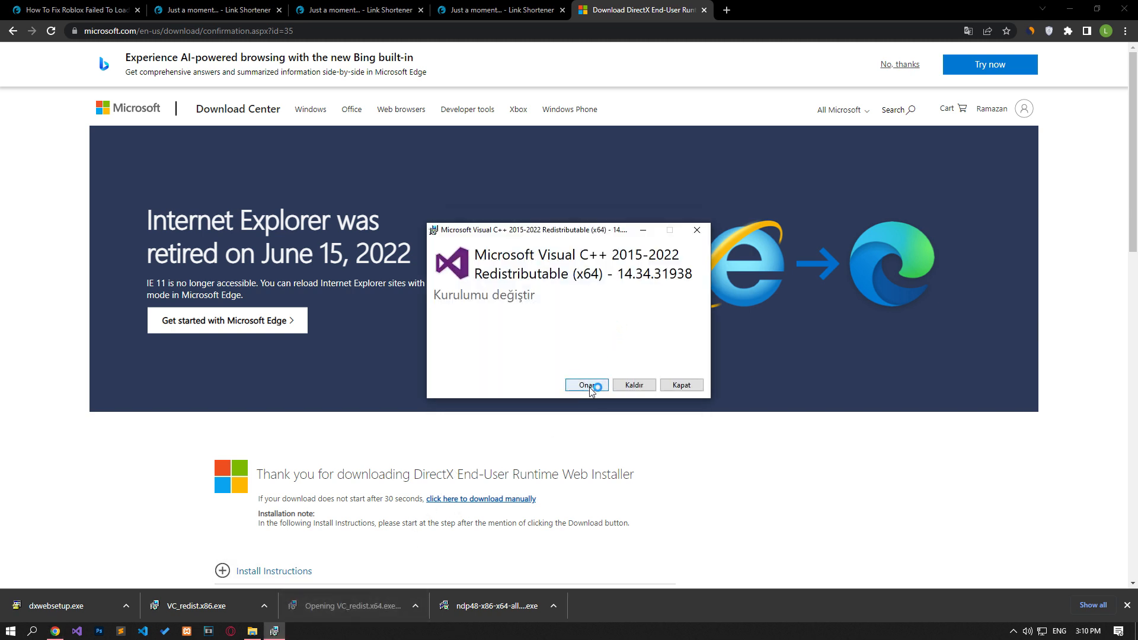
left_click(587, 384)
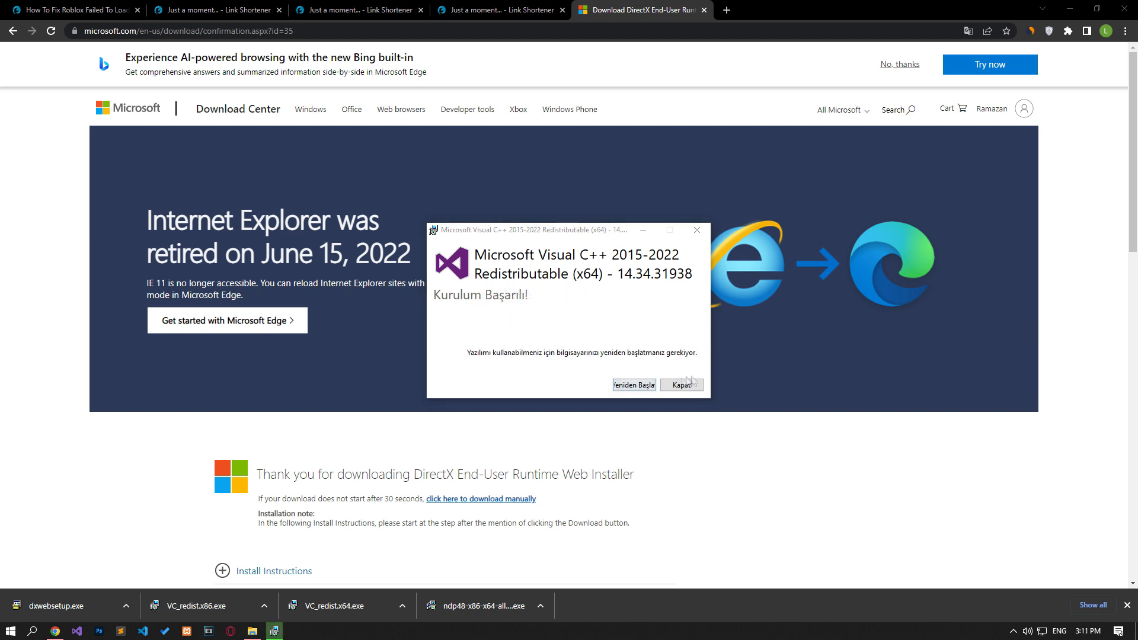
left_click(681, 384)
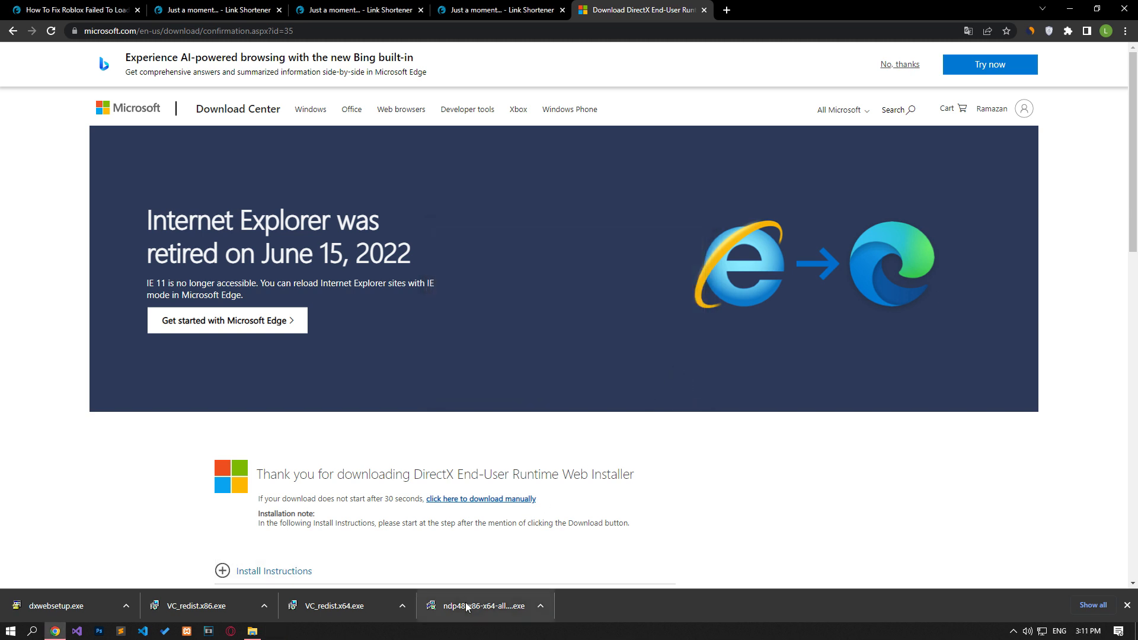
- Run the .NET installer, dismiss it since Framework 4.8 is present, and bring up the Start power options to restart
left_click(475, 606)
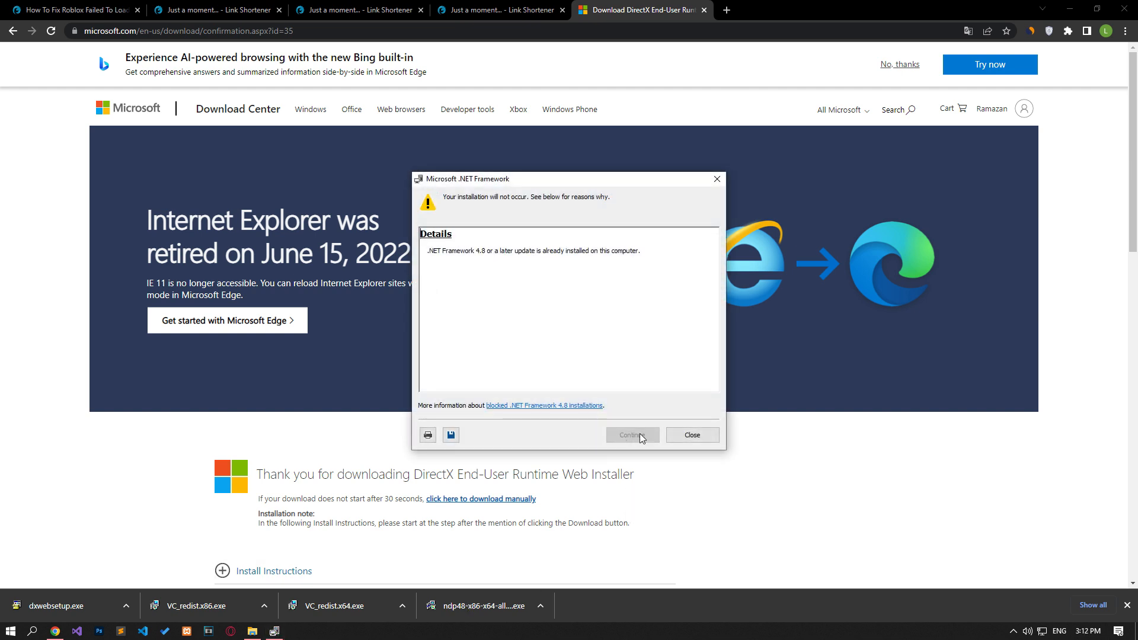
left_click(690, 435)
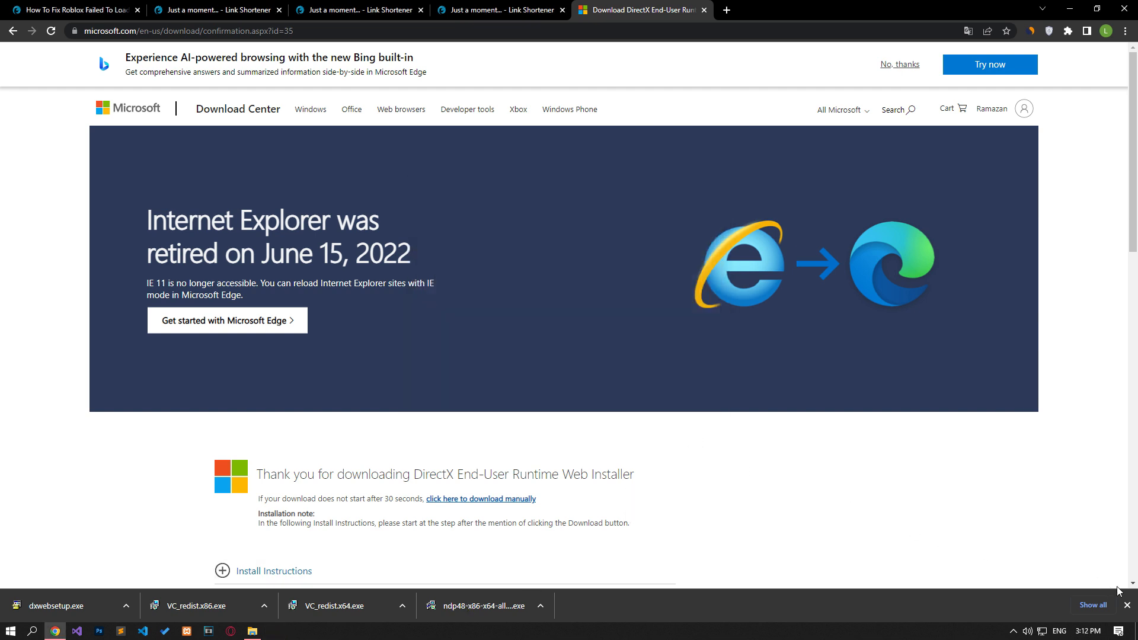
left_click(10, 630)
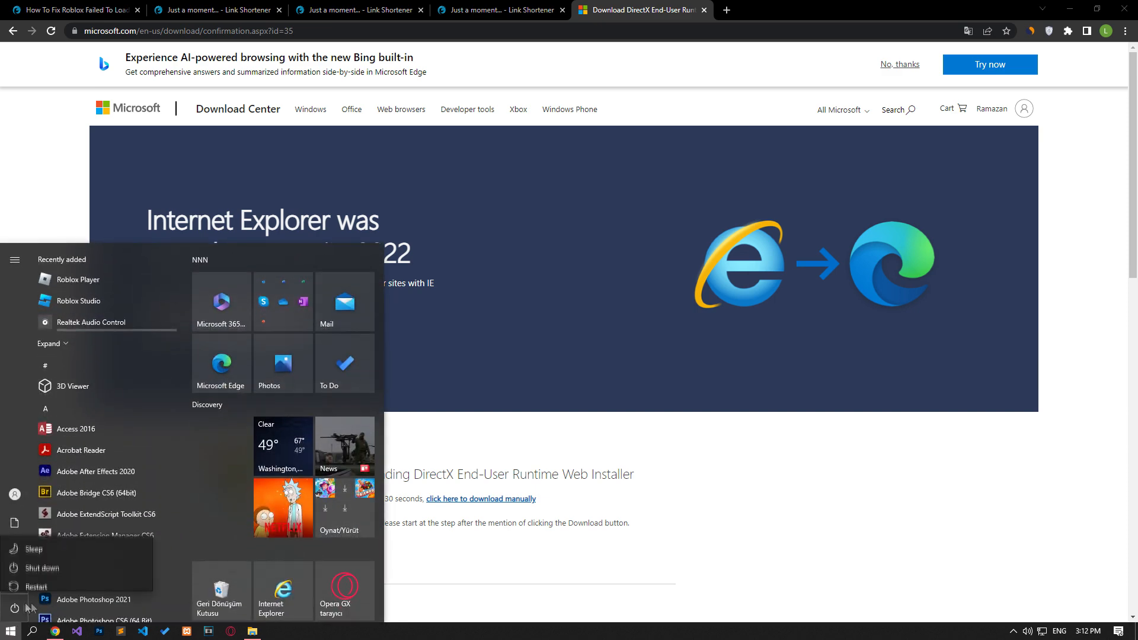
mouse_move(51, 579)
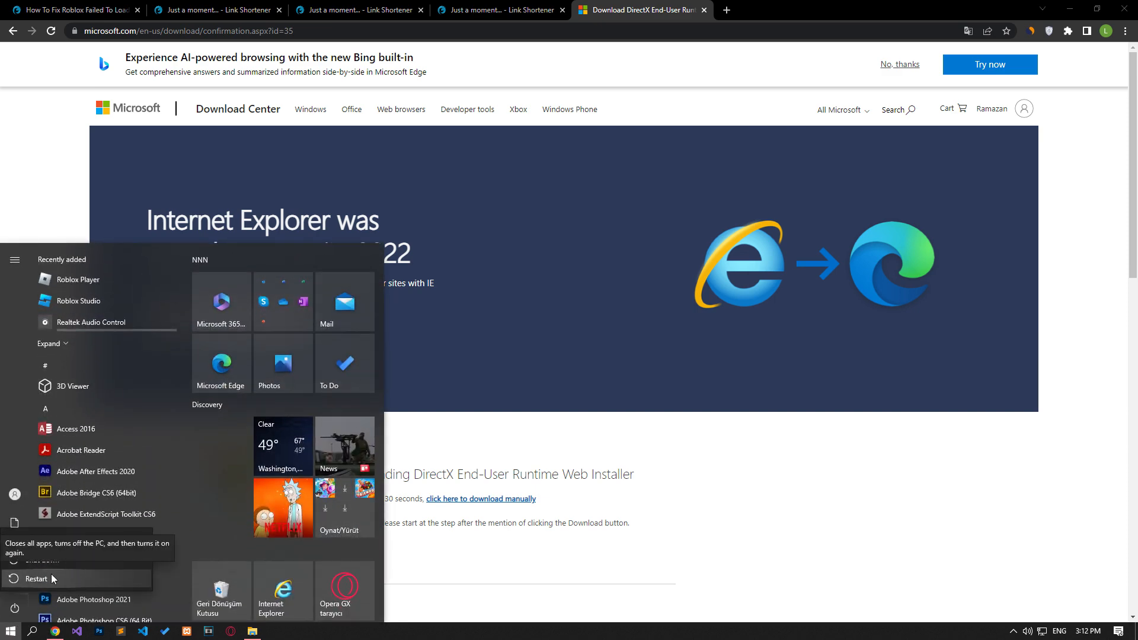